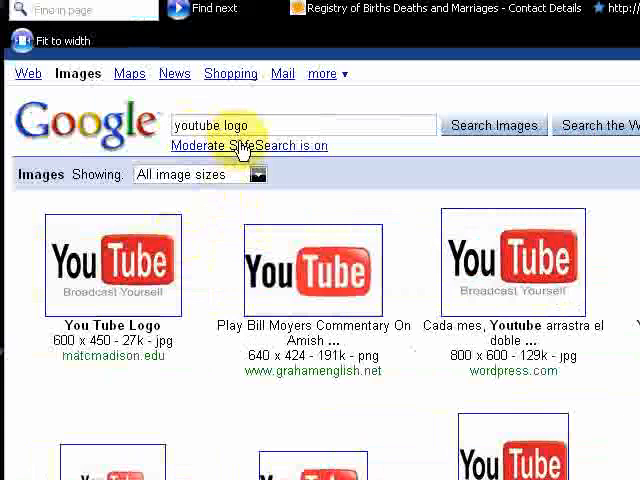
- Scroll the 'youtube logo' image results and open a large YouTube logo on its own
scroll(down, 3)
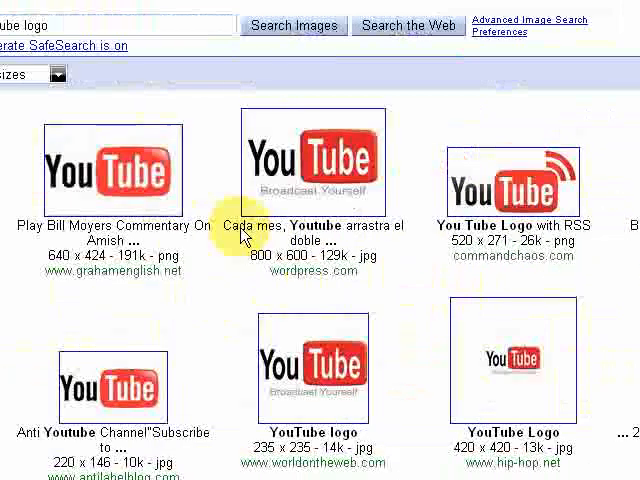
mouse_move(344, 204)
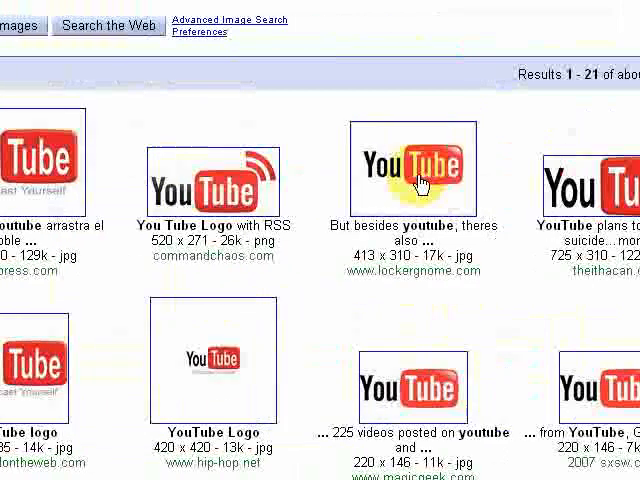
click(420, 170)
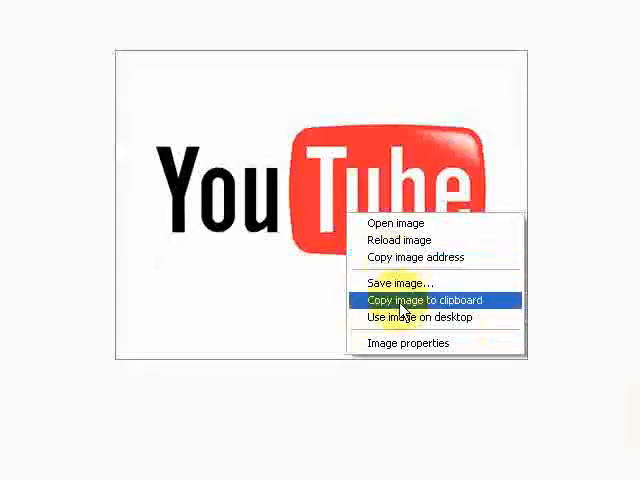
- Copy the logo image from the browser and paste it into GIMP as a new layer, with the Layers window shown
click(416, 300)
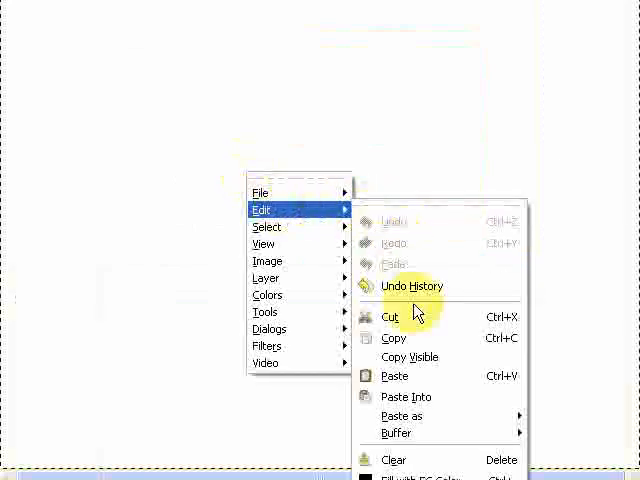
click(394, 376)
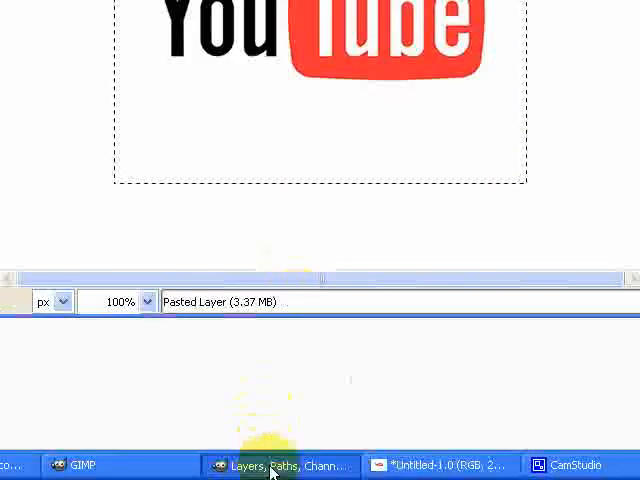
click(280, 464)
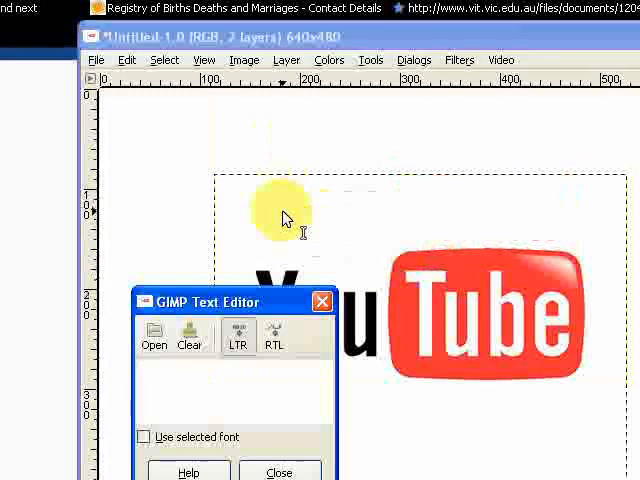
mouse_move(238, 336)
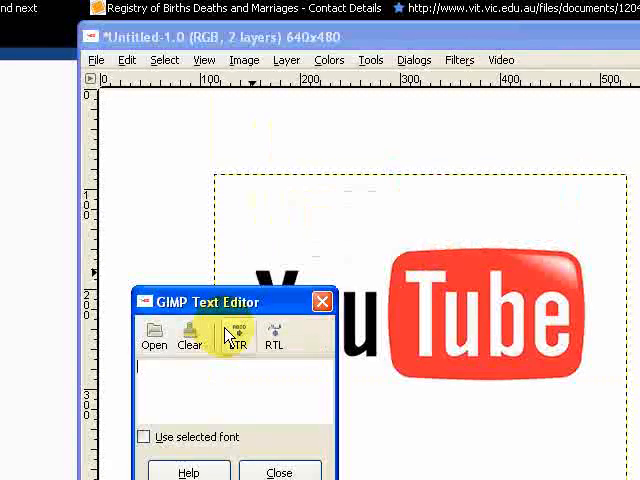
- Add a text layer reading '100' above the YouTube logo
text(100)
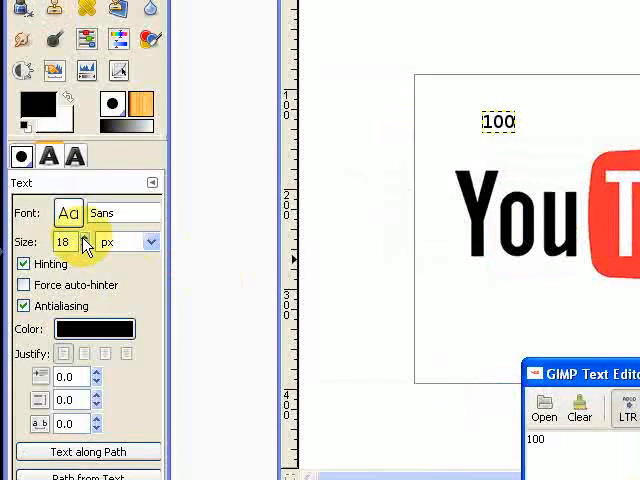
- Enlarge the '100' text to about 60 px and set it in Eurostile Bold
click(88, 236)
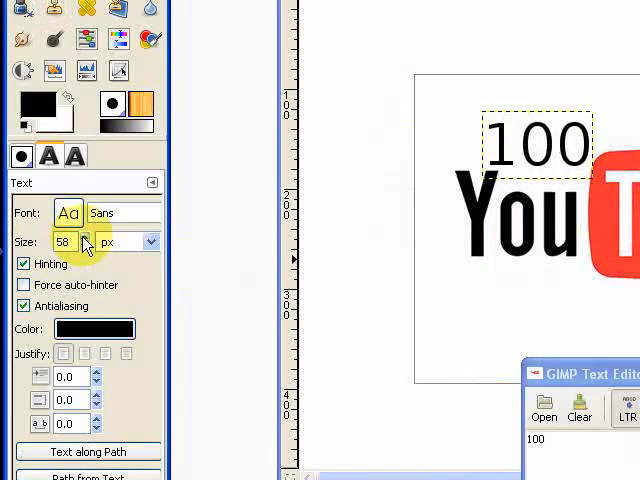
click(88, 236)
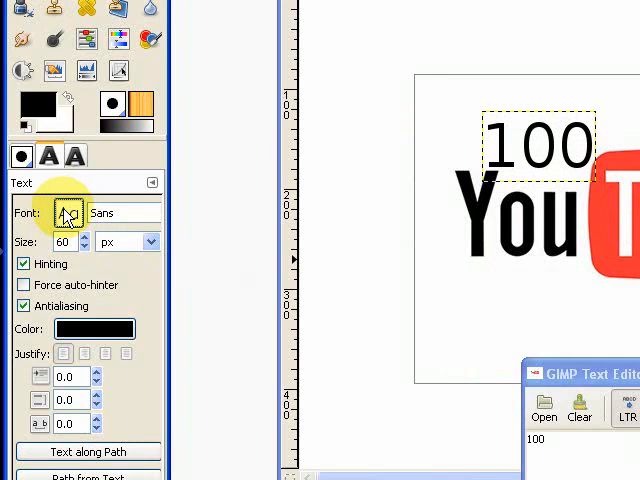
click(68, 212)
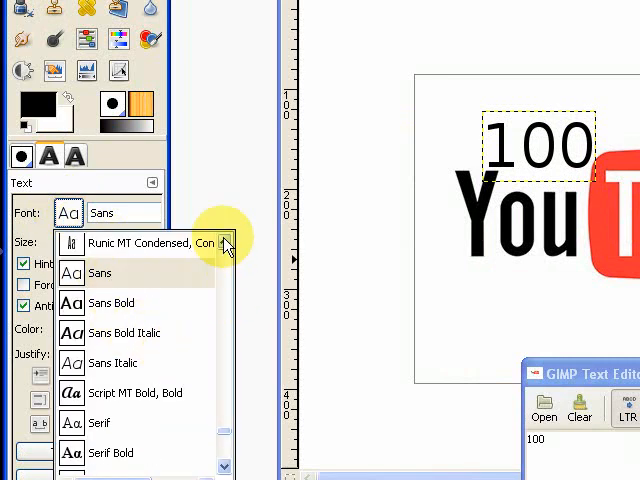
scroll(down, 3)
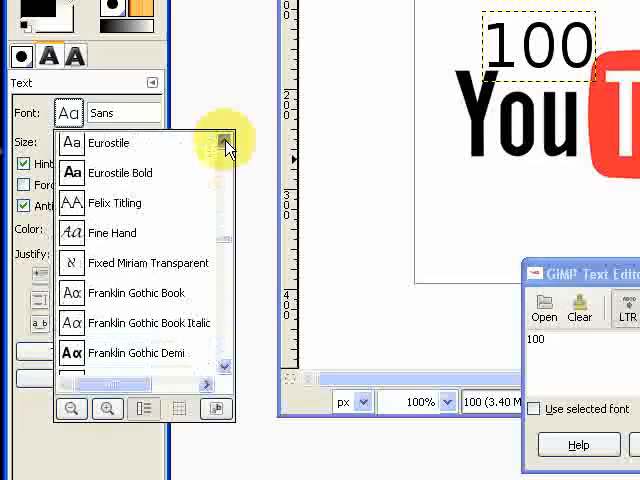
click(122, 172)
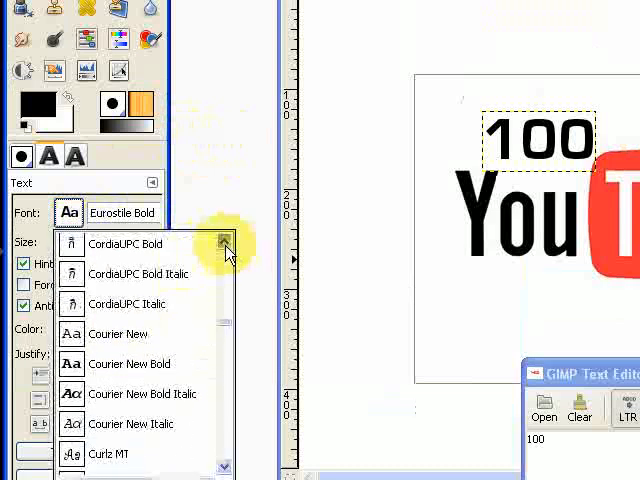
scroll(up, 3)
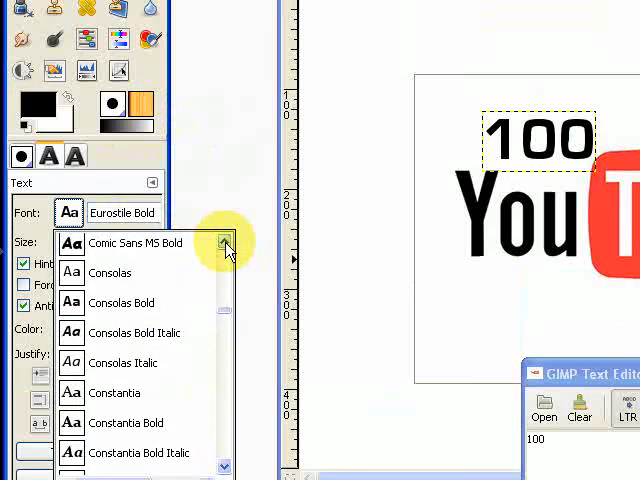
scroll(up, 3)
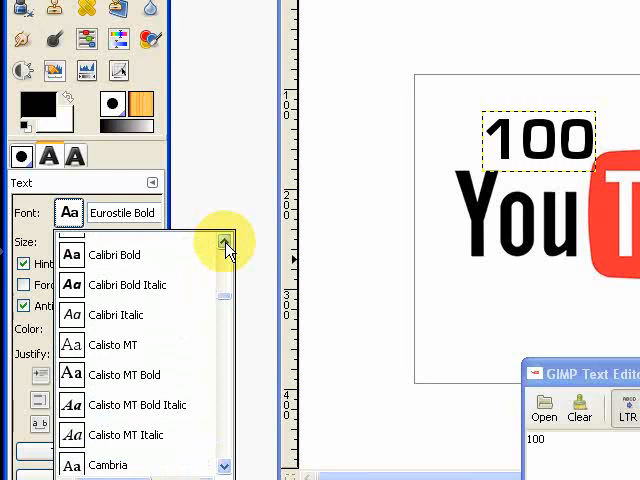
- Switch the '100' to Calibri Bold and grow it to around 81 px
click(116, 254)
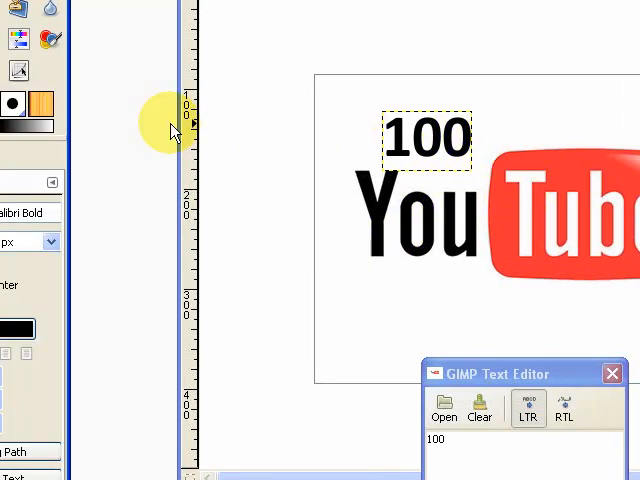
mouse_move(178, 130)
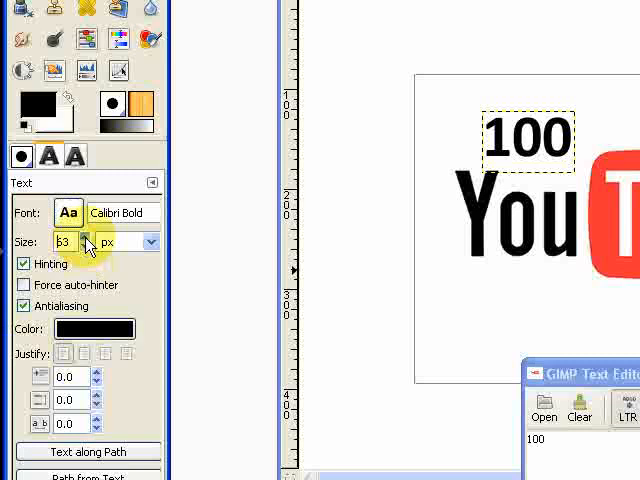
click(88, 236)
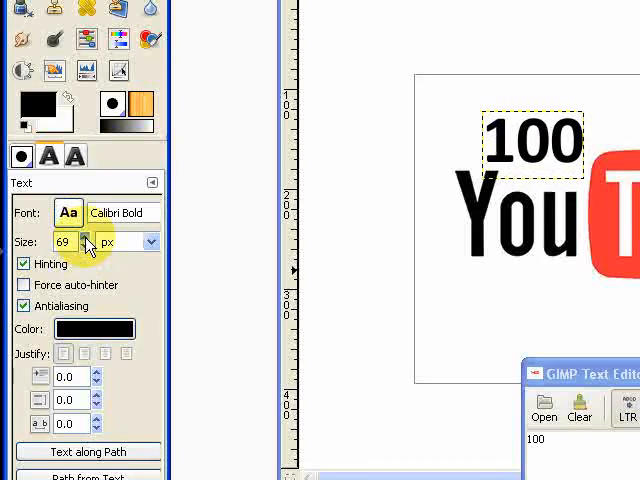
click(90, 236)
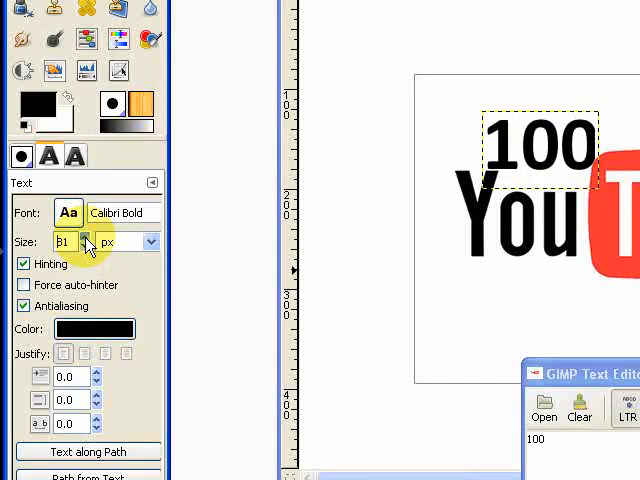
click(88, 236)
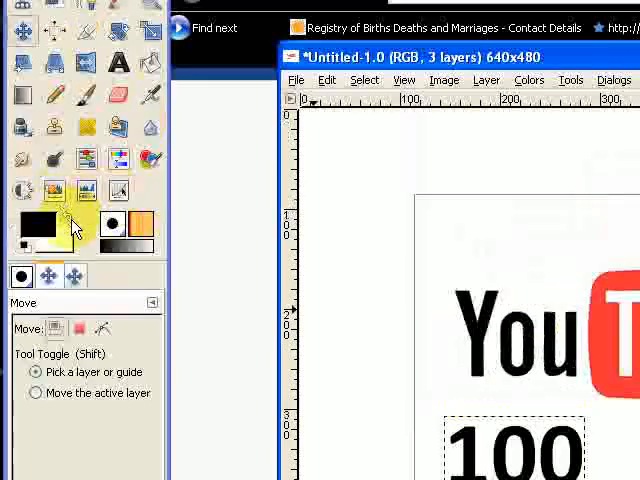
- Move the black '100' up beside the red YouTube box where 'You' was
click(88, 204)
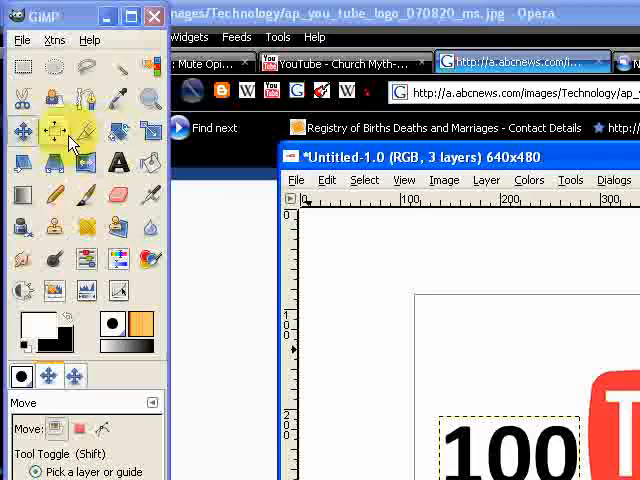
mouse_move(140, 130)
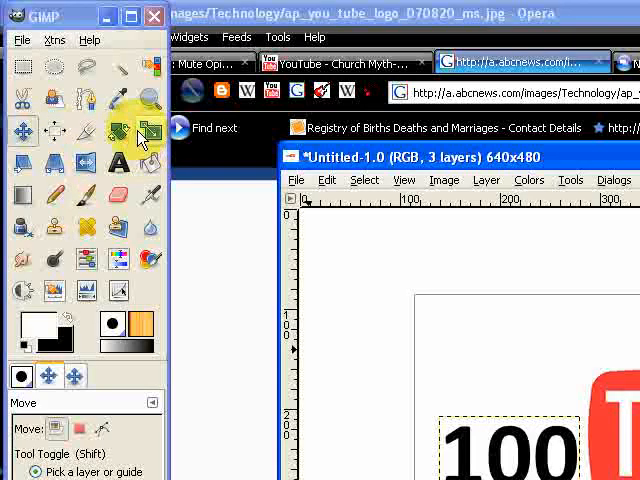
mouse_move(60, 164)
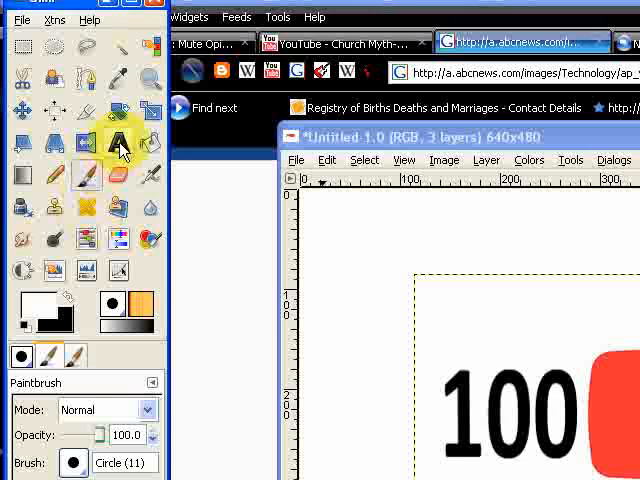
- Add white text reading 'Subs' over the red rounded box
click(116, 144)
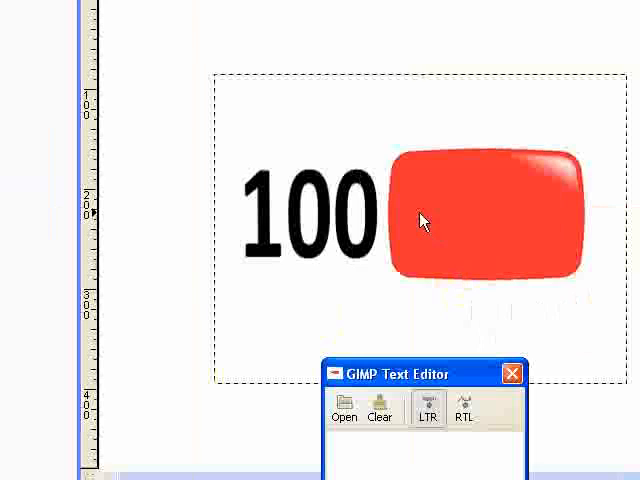
click(340, 450)
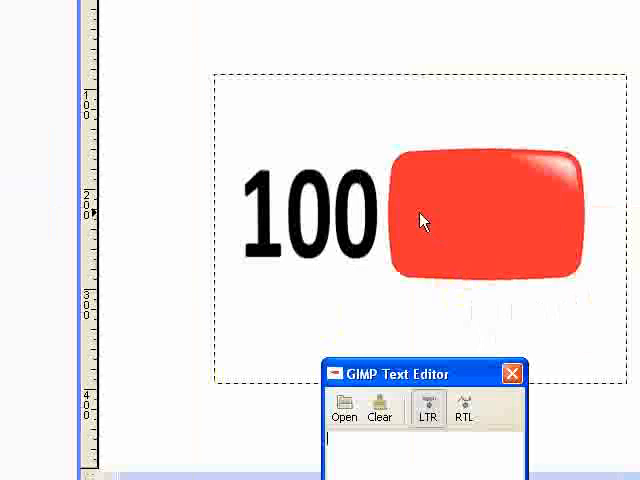
text(Su)
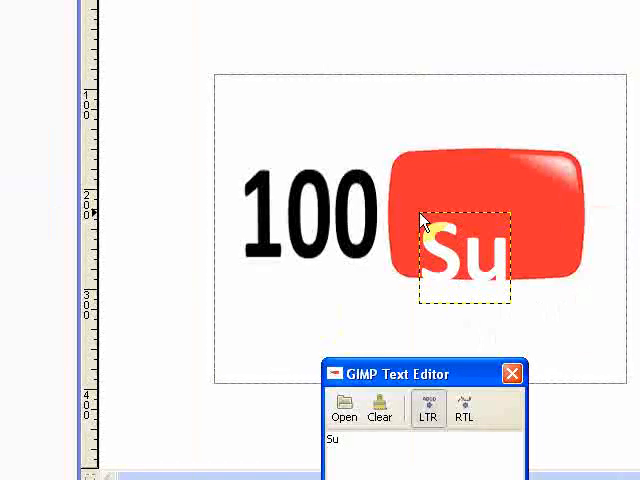
text(bs)
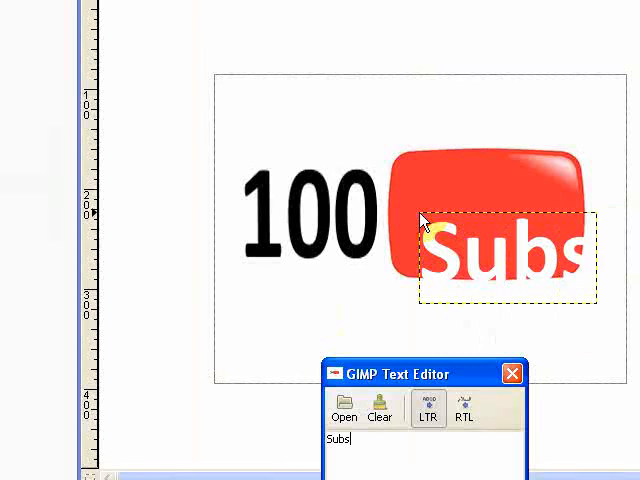
text(m)
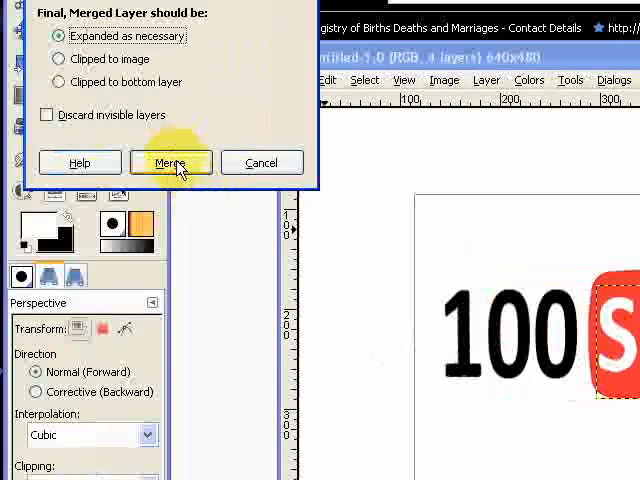
- Merge the visible layers into a single '100 Subs' logo layer
click(170, 162)
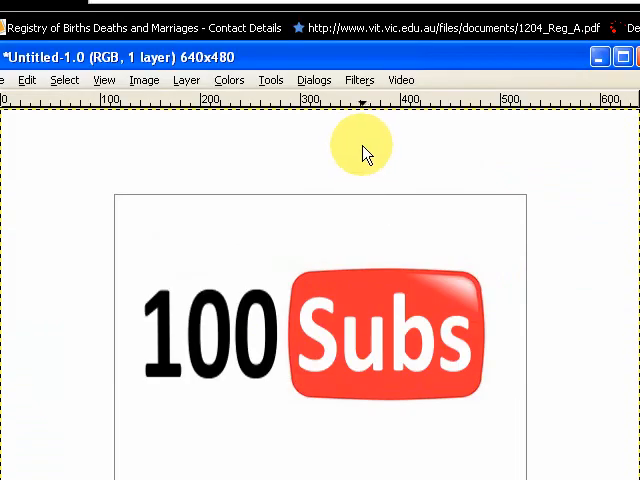
- Apply the Softglow filter with brightness 0.31, glow radius 41.40 and sharpness 0.85
click(360, 180)
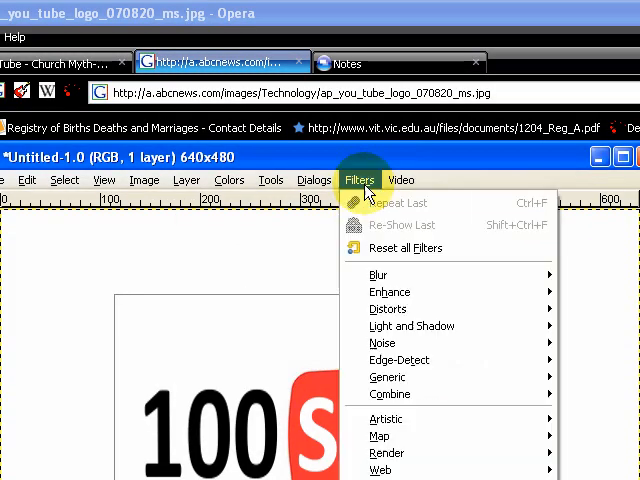
mouse_move(392, 292)
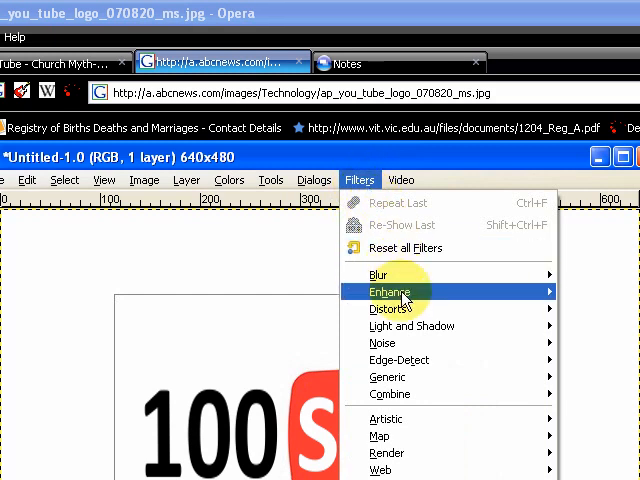
mouse_move(388, 318)
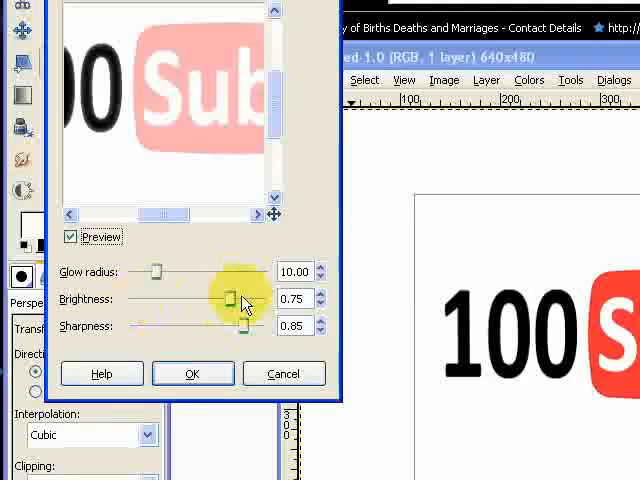
drag(230, 300, 210, 300)
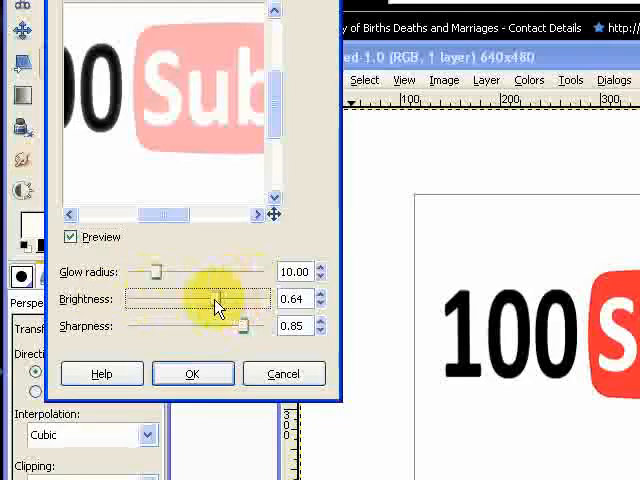
drag(210, 300, 164, 300)
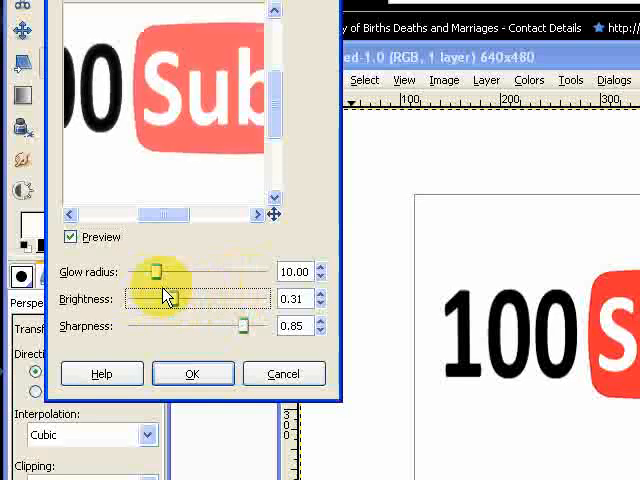
drag(152, 272, 198, 272)
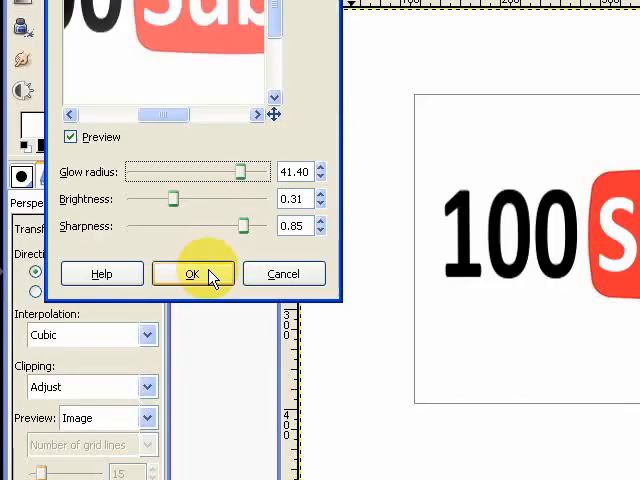
click(192, 272)
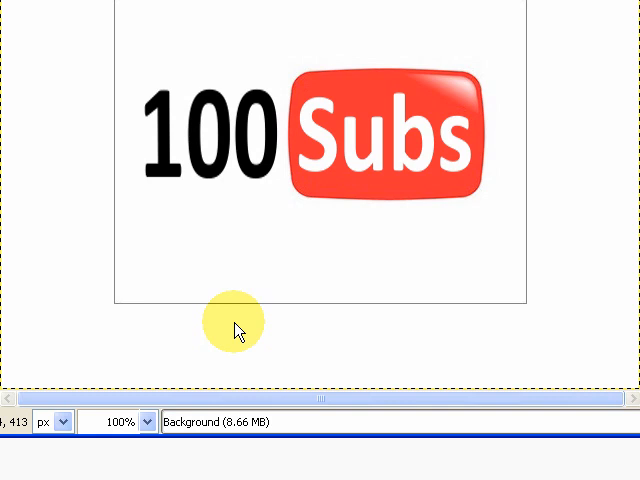
mouse_move(418, 330)
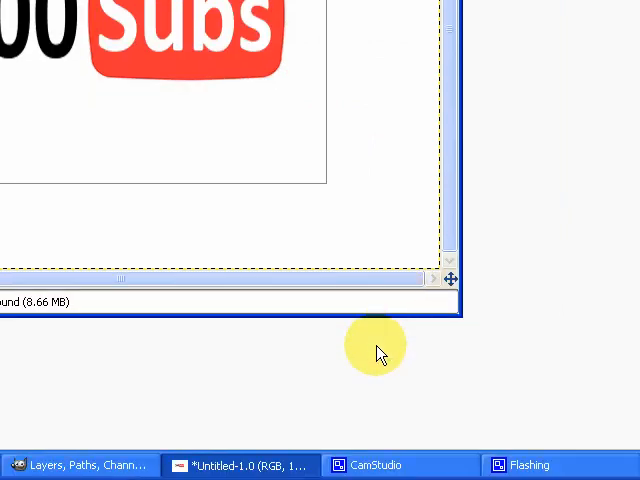
mouse_move(378, 376)
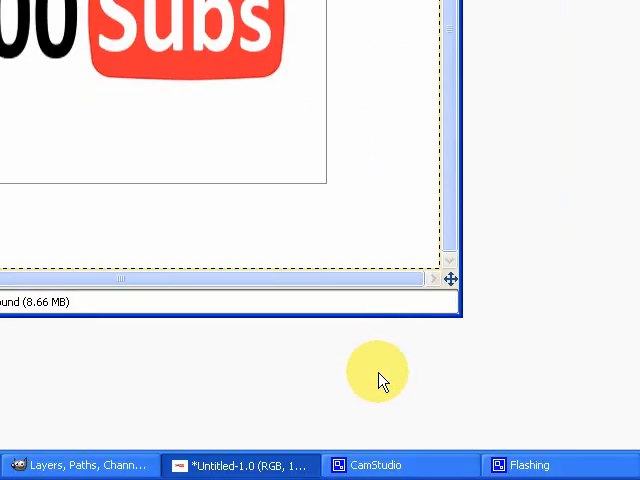